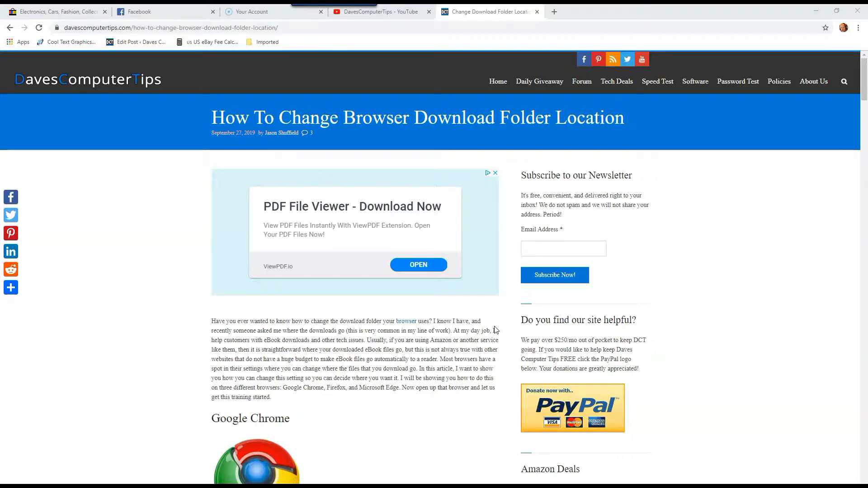
mouse_move(858, 39)
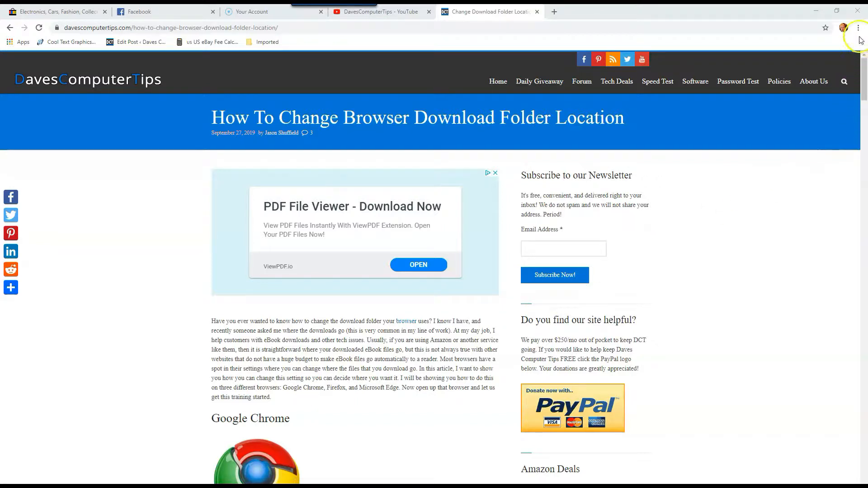
mouse_move(860, 28)
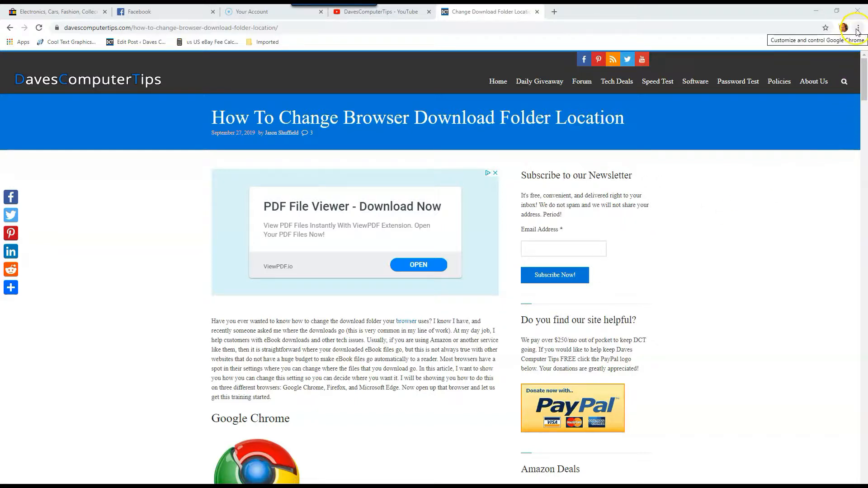
- Bring up Chrome's three-dot main menu over the download-folder article
left_click(860, 28)
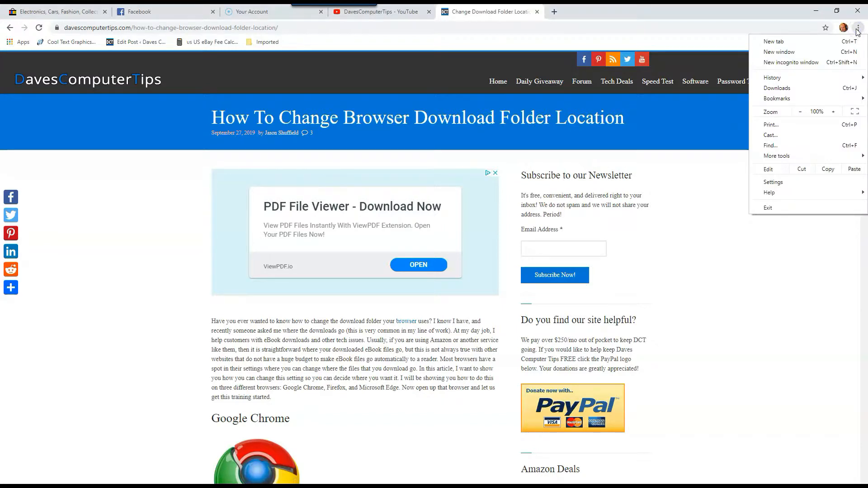
mouse_move(789, 206)
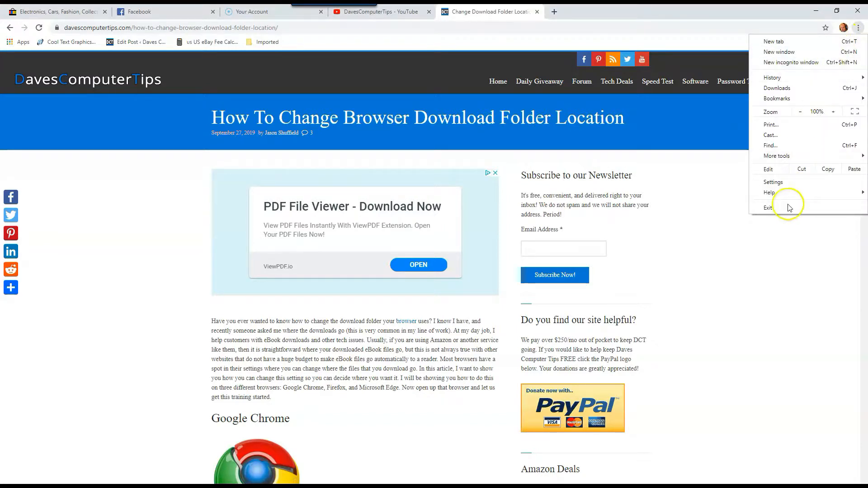
- Go to Chrome Settings and expand Advanced down to the Downloads section
left_click(773, 182)
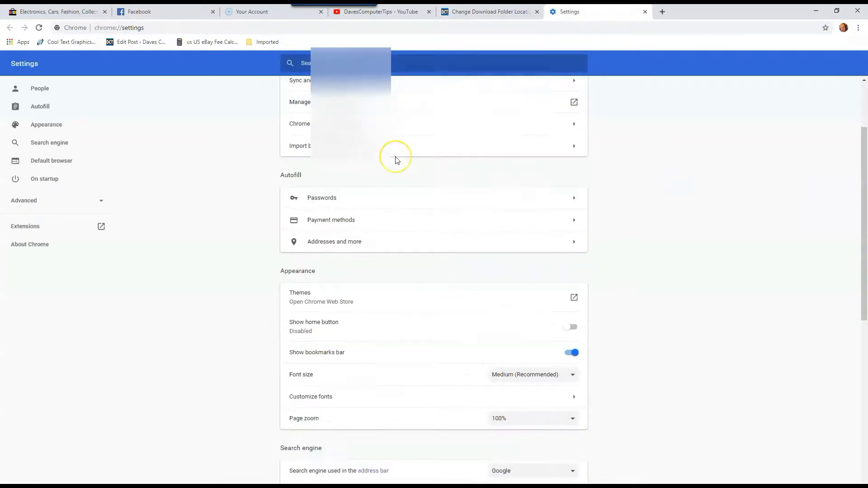
scroll("down", 3)
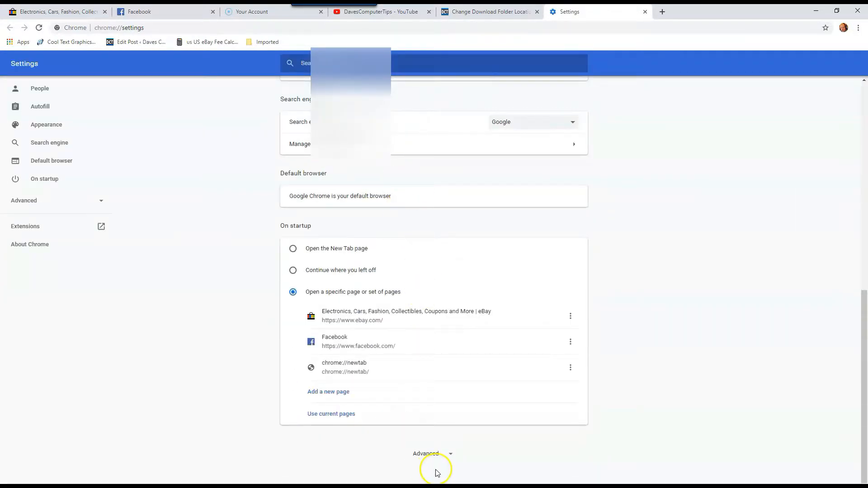
left_click(432, 453)
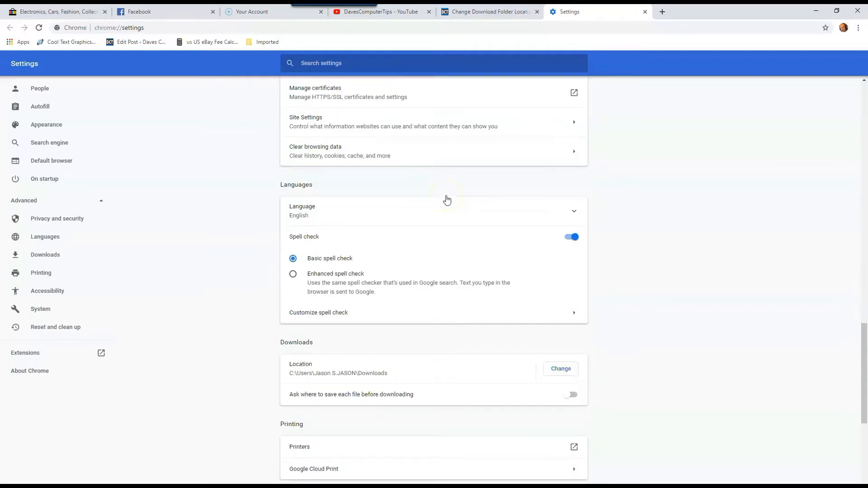
scroll("down", 3)
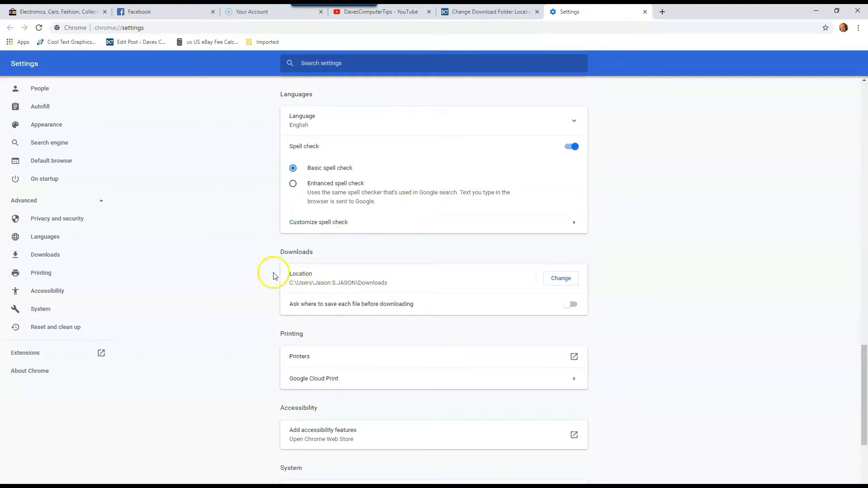
mouse_move(305, 281)
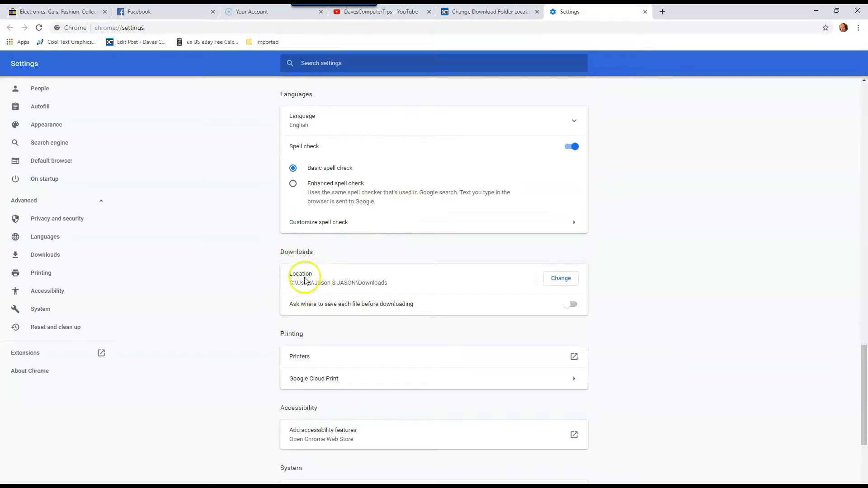
mouse_move(533, 290)
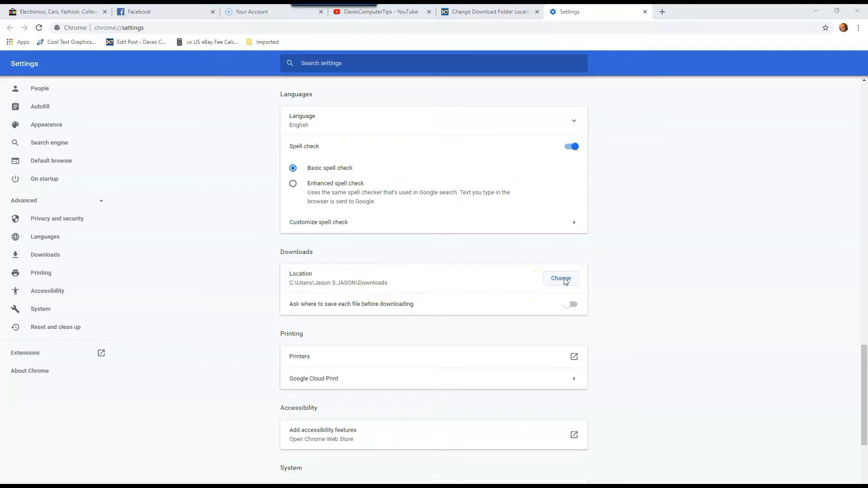
- Start changing the download location, then cancel the folder picker leaving Downloads set
left_click(561, 279)
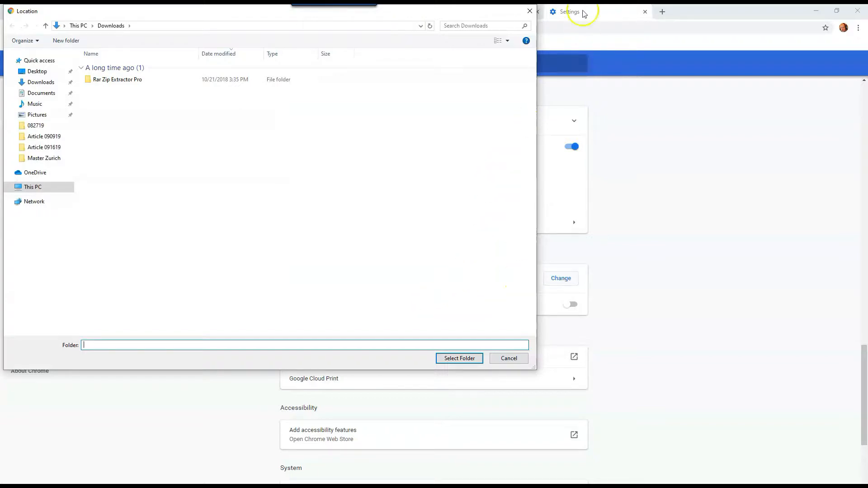
left_click(507, 358)
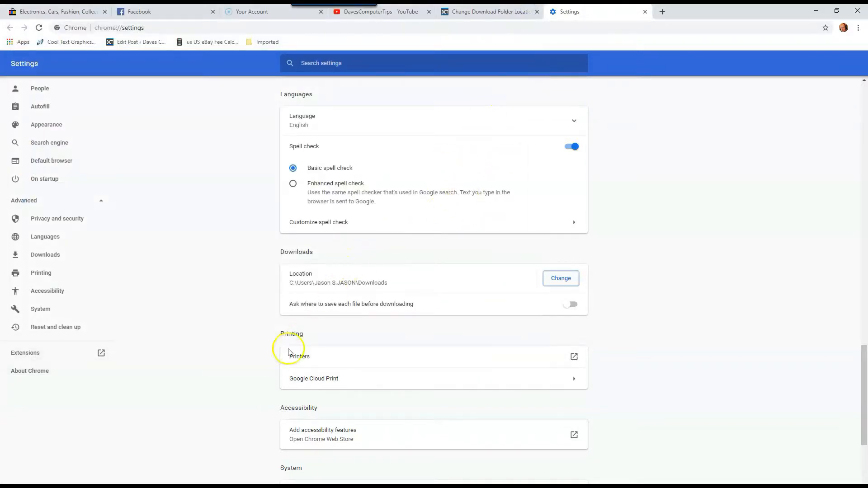
mouse_move(330, 331)
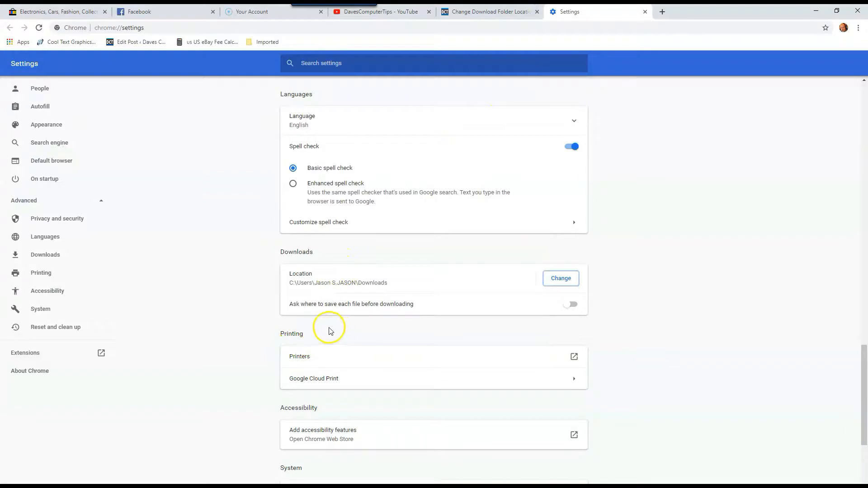
mouse_move(374, 319)
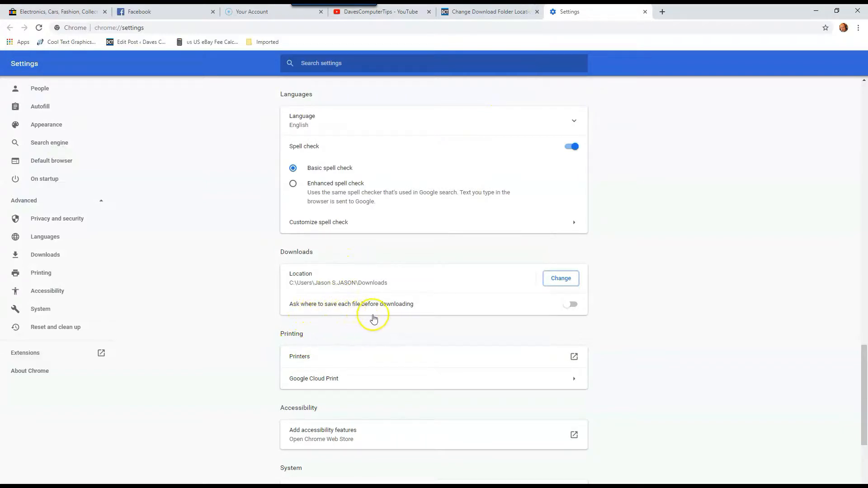
mouse_move(603, 290)
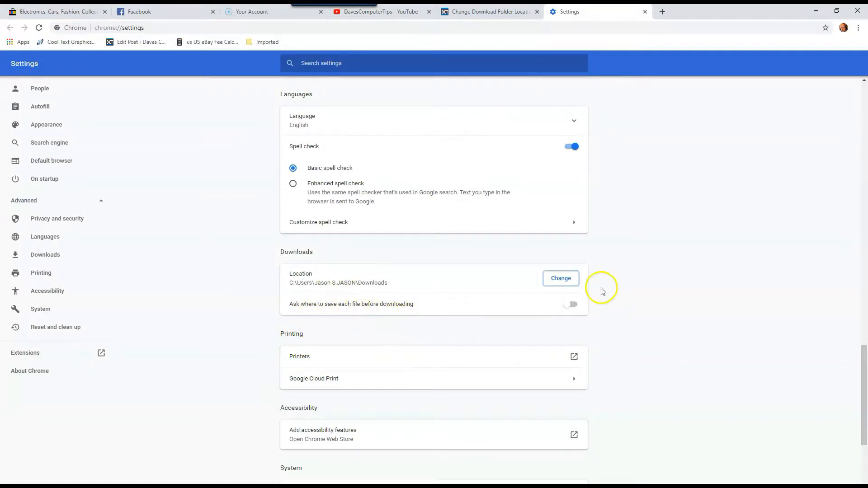
left_click(571, 304)
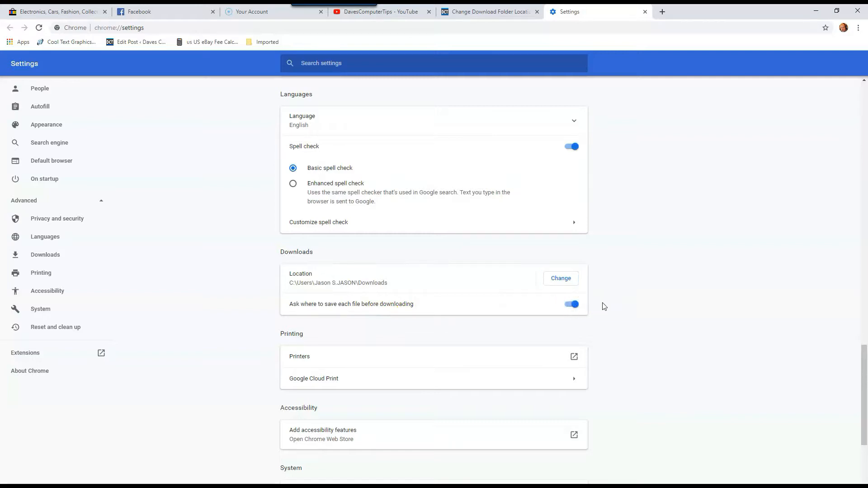
mouse_move(607, 314)
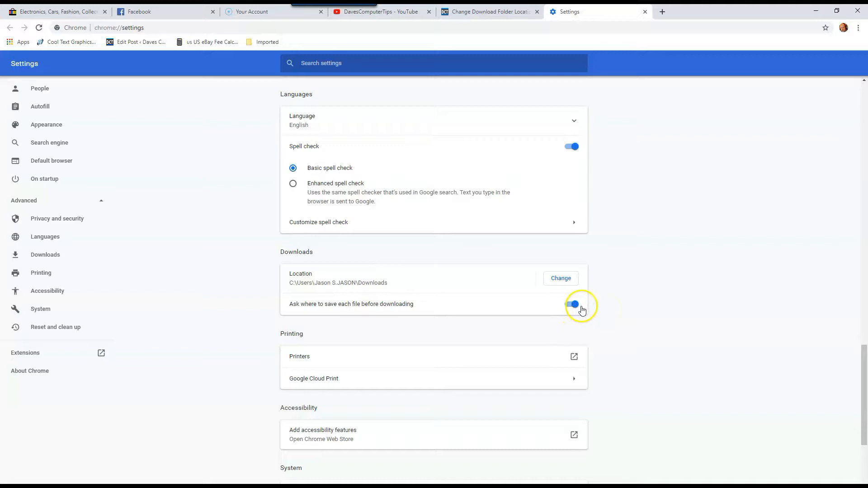
left_click(571, 304)
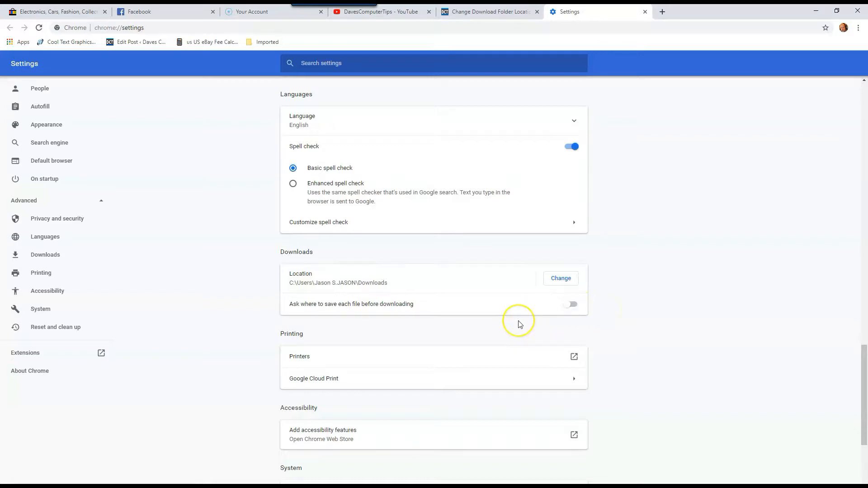
mouse_move(519, 324)
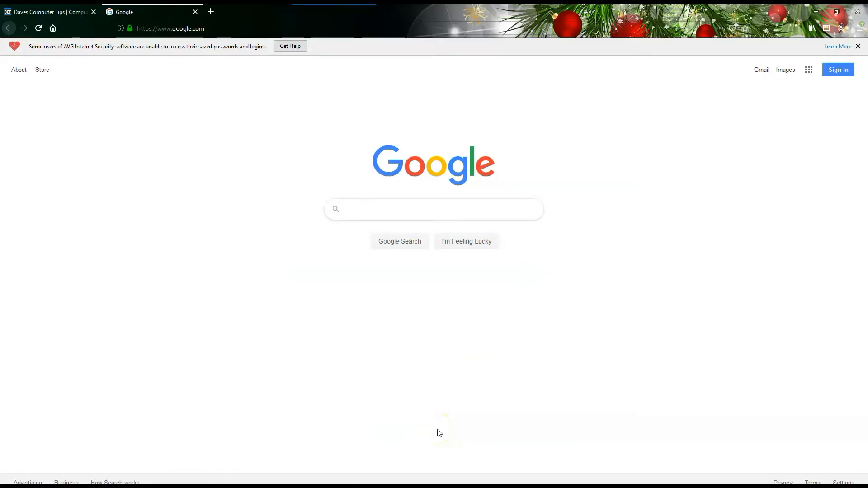
- Bring up Firefox's Options page from the hamburger menu
left_click(433, 208)
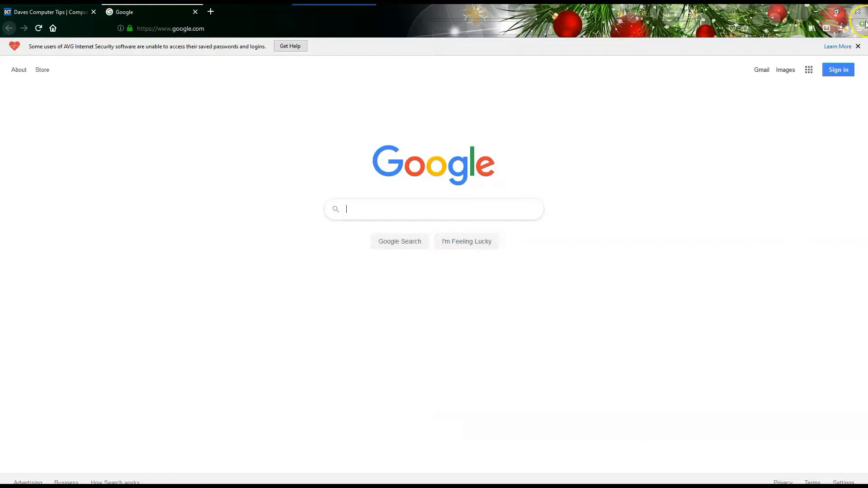
left_click(862, 28)
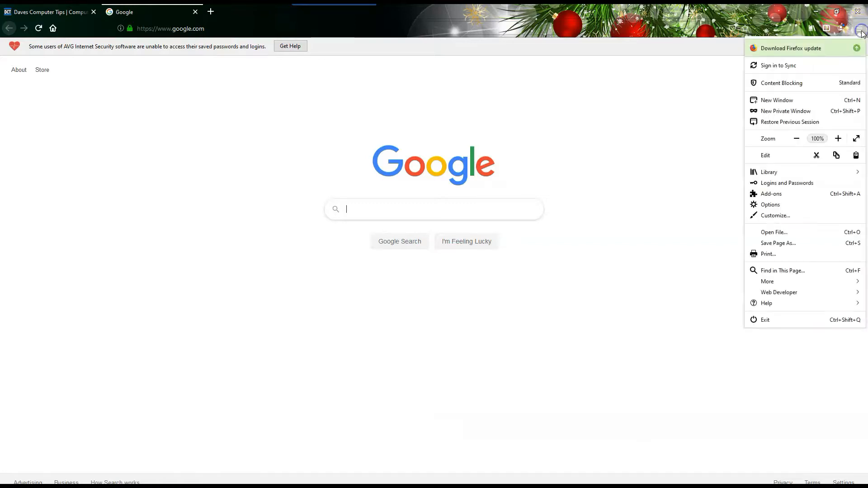
mouse_move(771, 204)
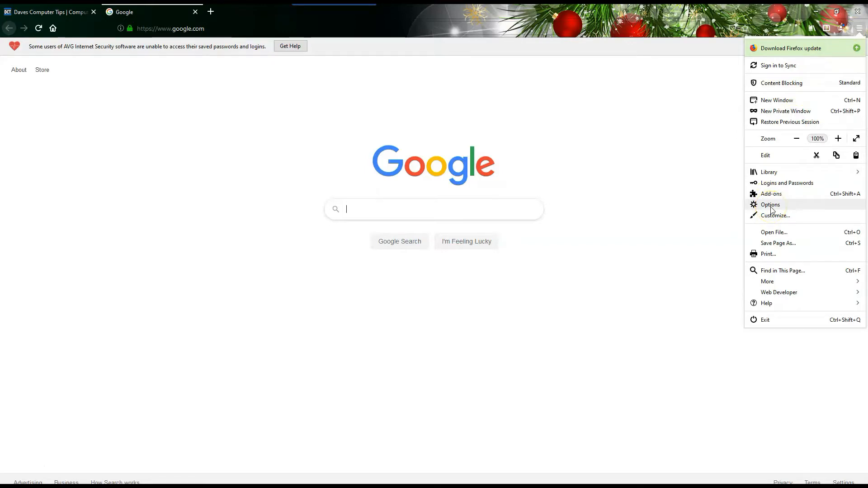
left_click(771, 205)
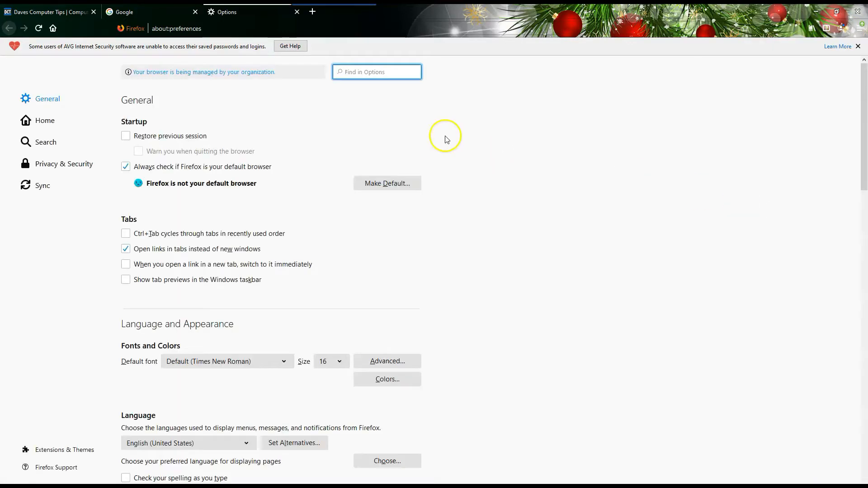
mouse_move(58, 99)
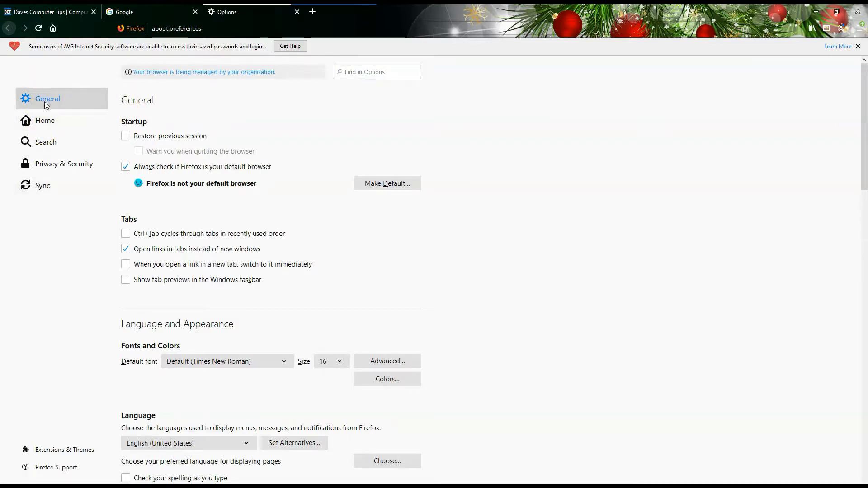
- Scroll Firefox's General options to the Files and Applications downloads settings
scroll("down", 3)
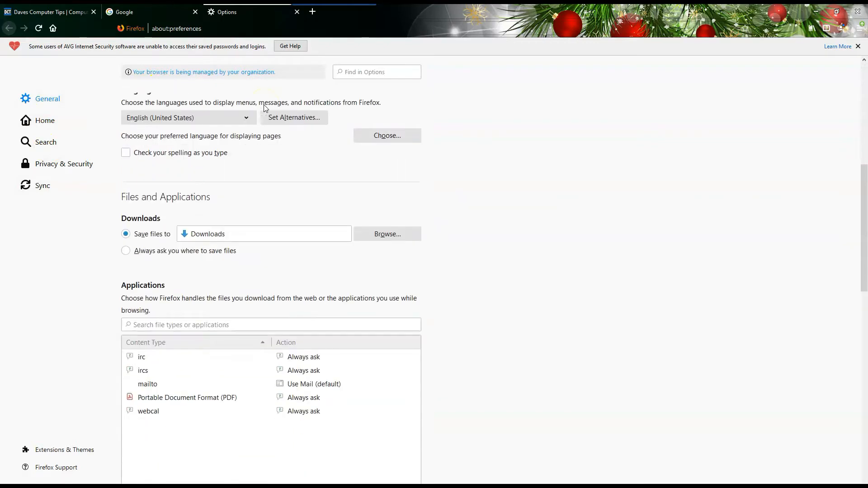
scroll("down", 3)
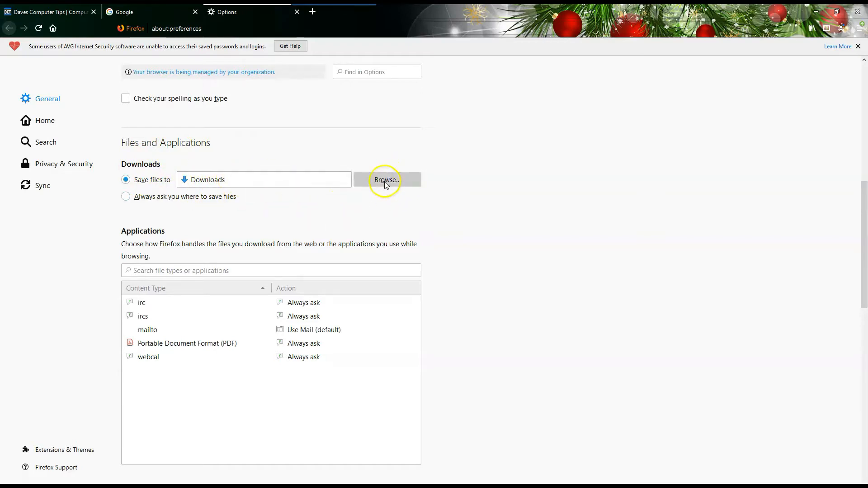
mouse_move(126, 196)
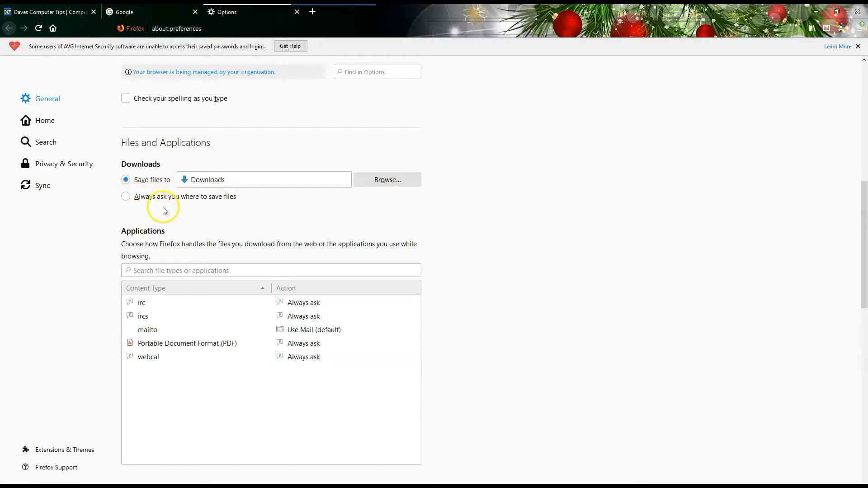
mouse_move(240, 204)
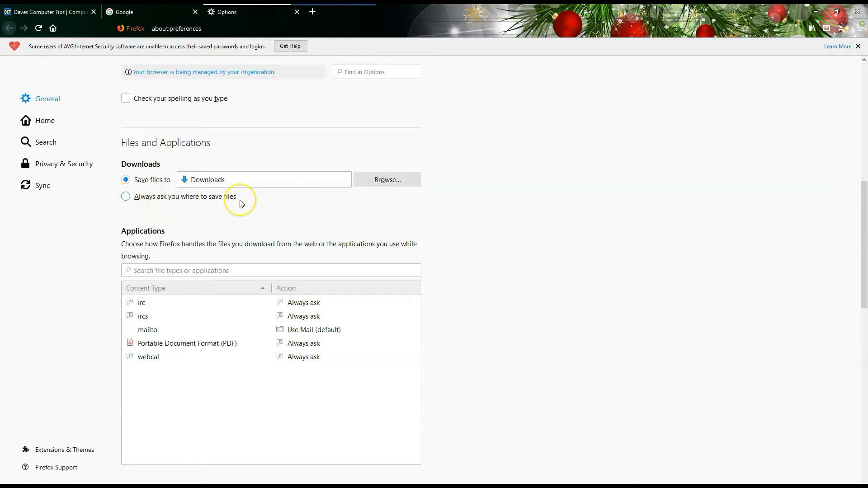
mouse_move(246, 211)
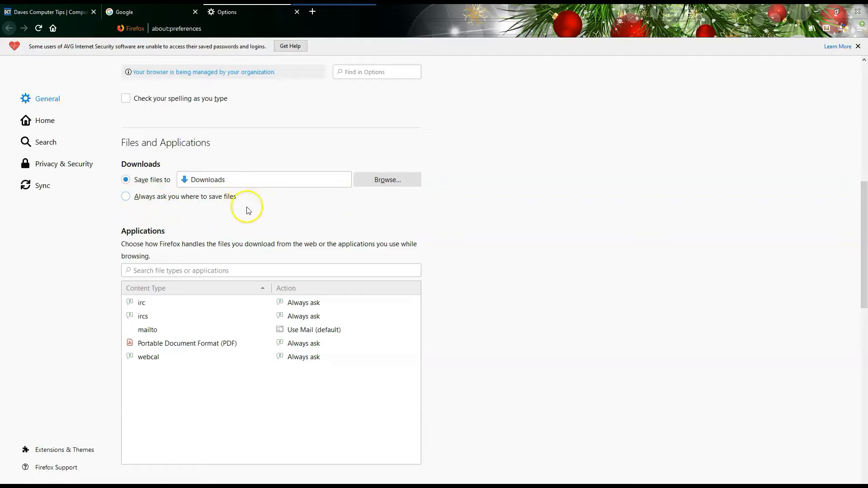
mouse_move(595, 188)
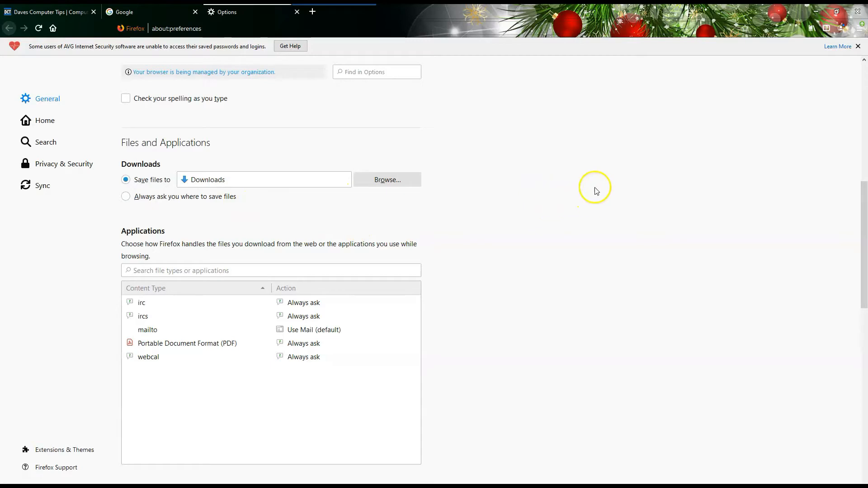
mouse_move(568, 216)
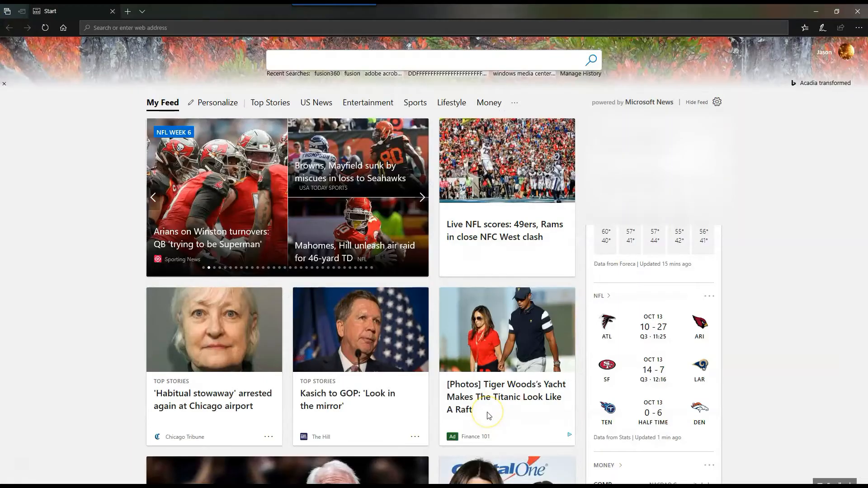
mouse_move(862, 150)
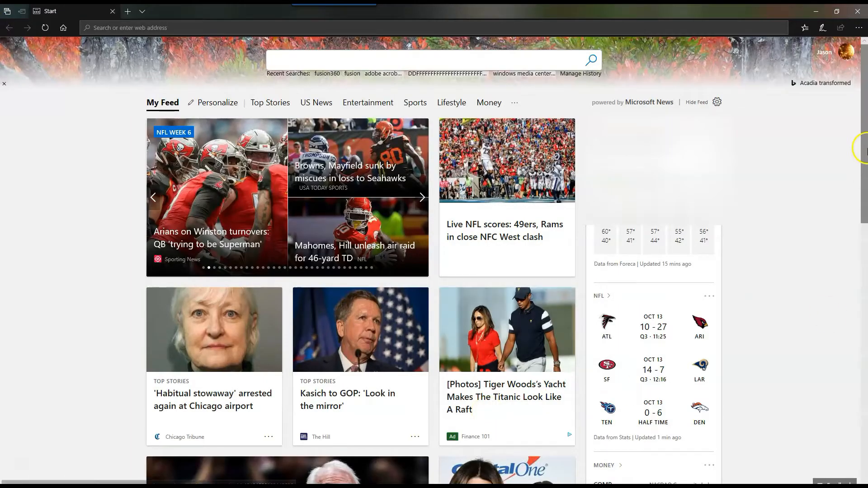
mouse_move(860, 28)
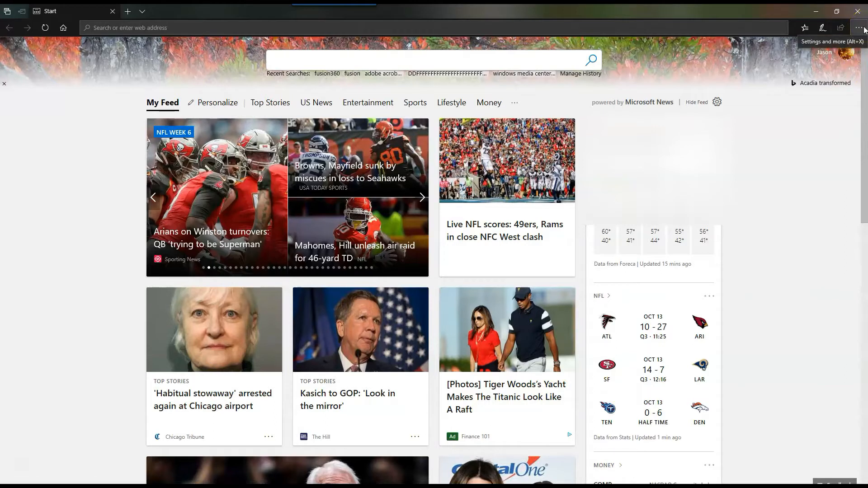
- Bring up Edge's settings panel from the Settings and more menu
left_click(861, 28)
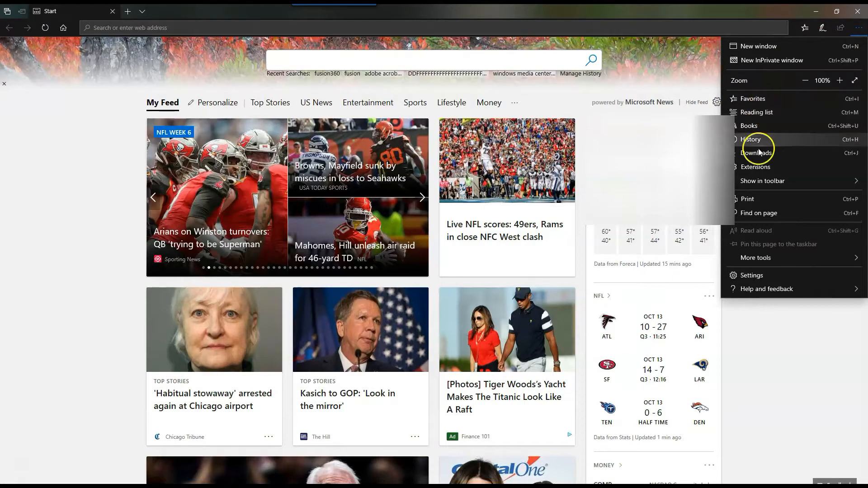
left_click(751, 275)
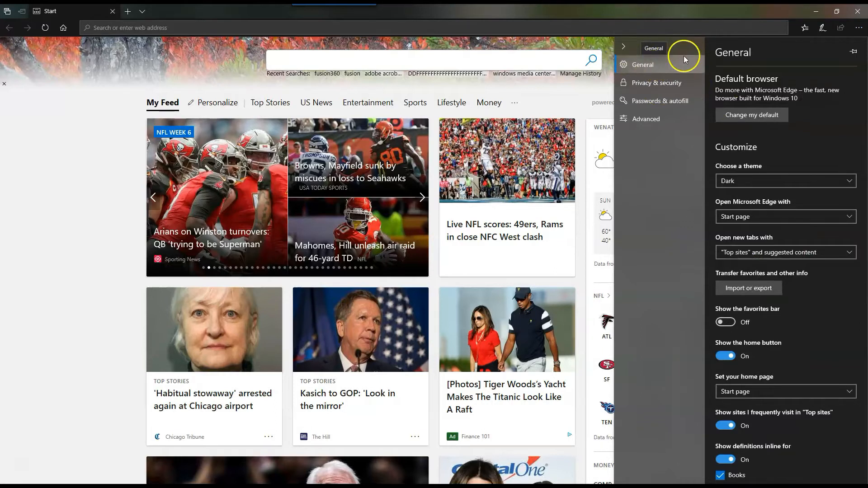
- Scroll Edge's General settings to the Downloads location and ask-what-to-do toggle
scroll("down", 3)
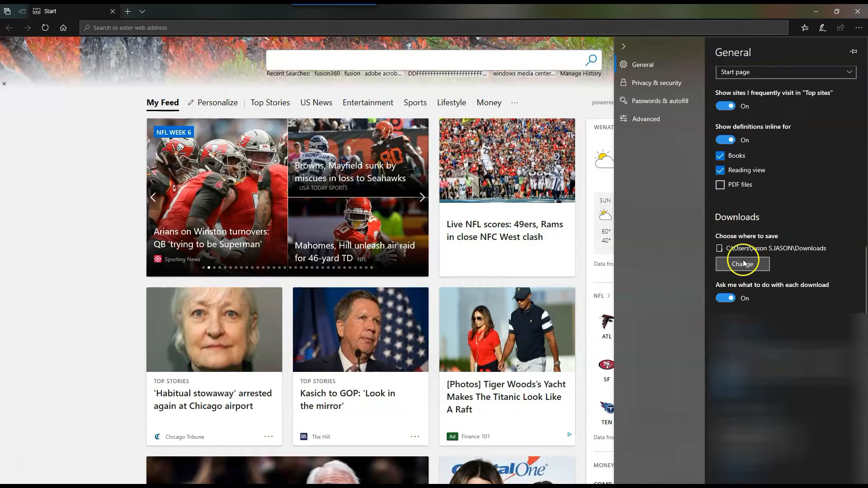
mouse_move(785, 253)
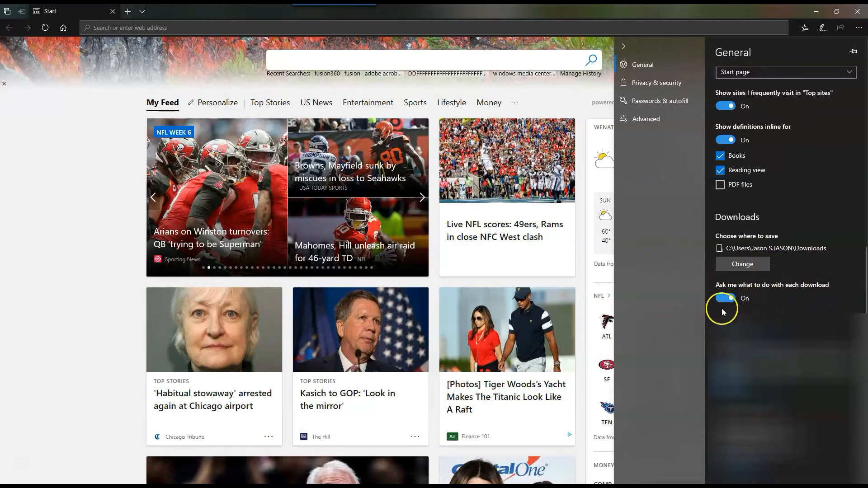
mouse_move(764, 297)
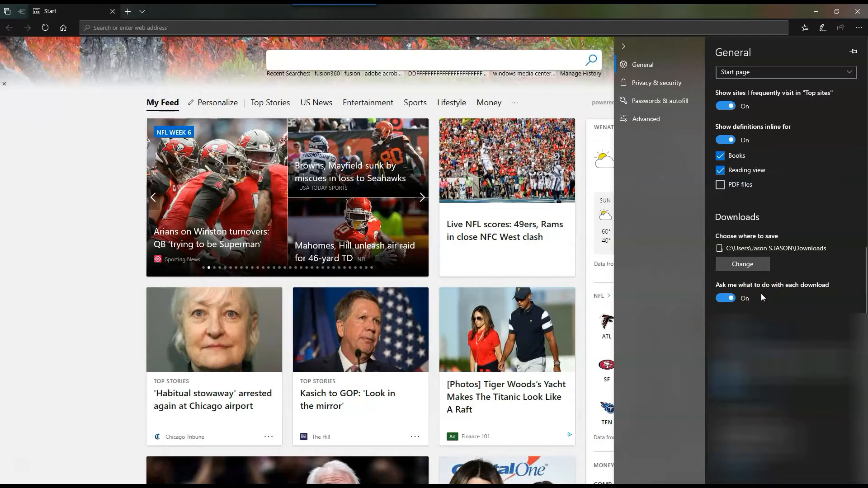
mouse_move(763, 297)
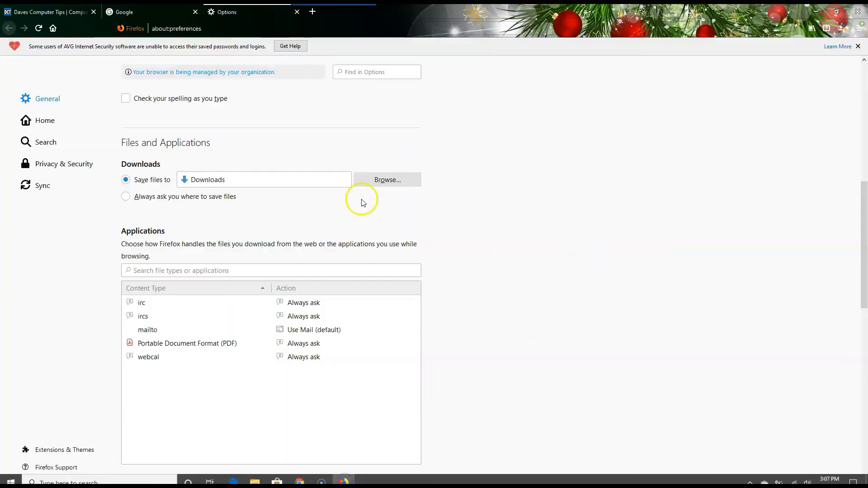
mouse_move(308, 122)
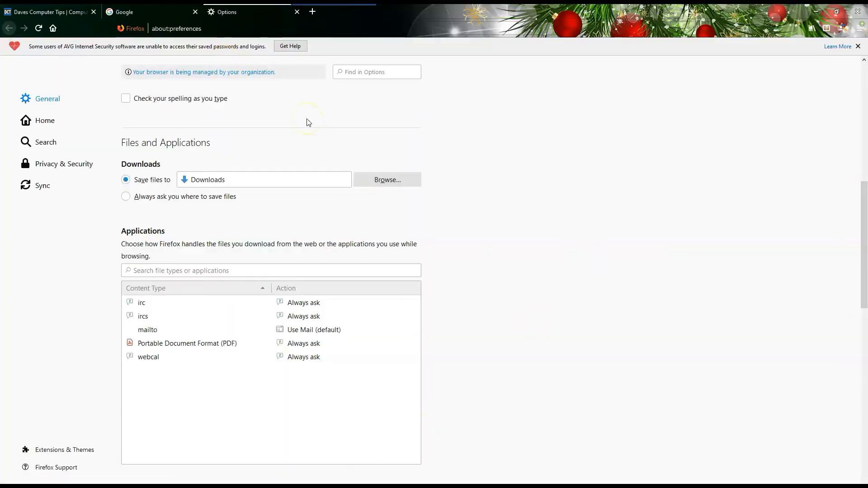